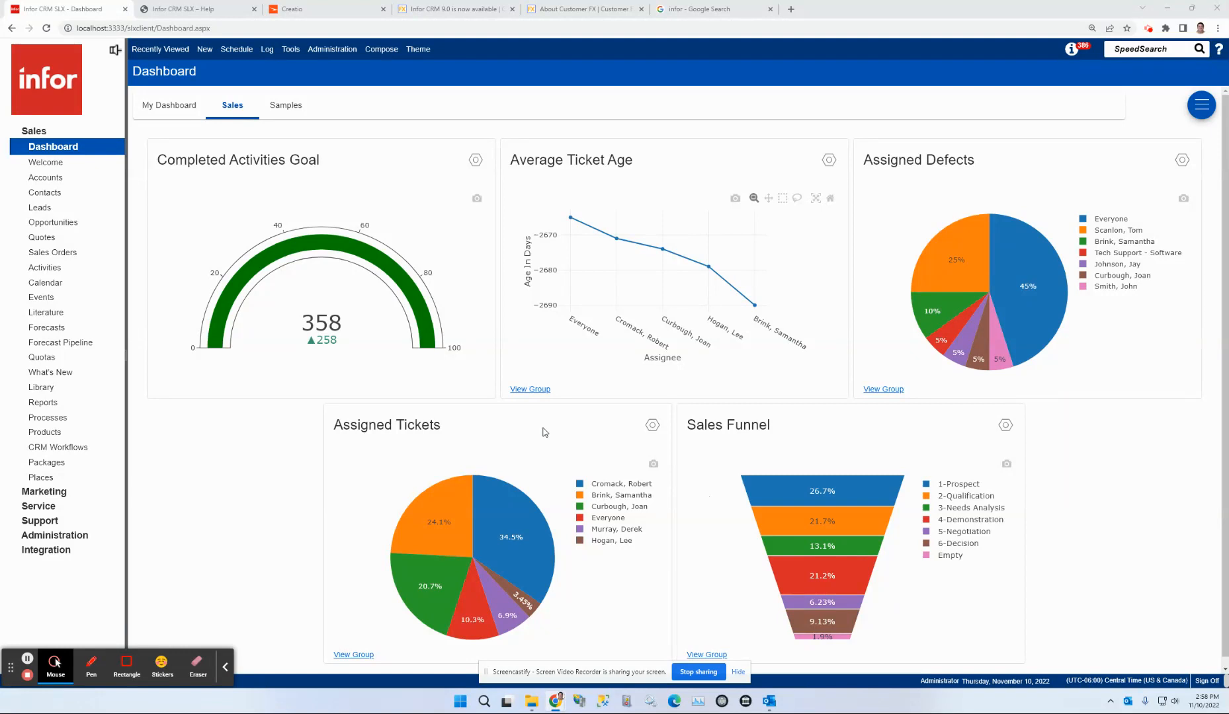
mouse_move(301, 269)
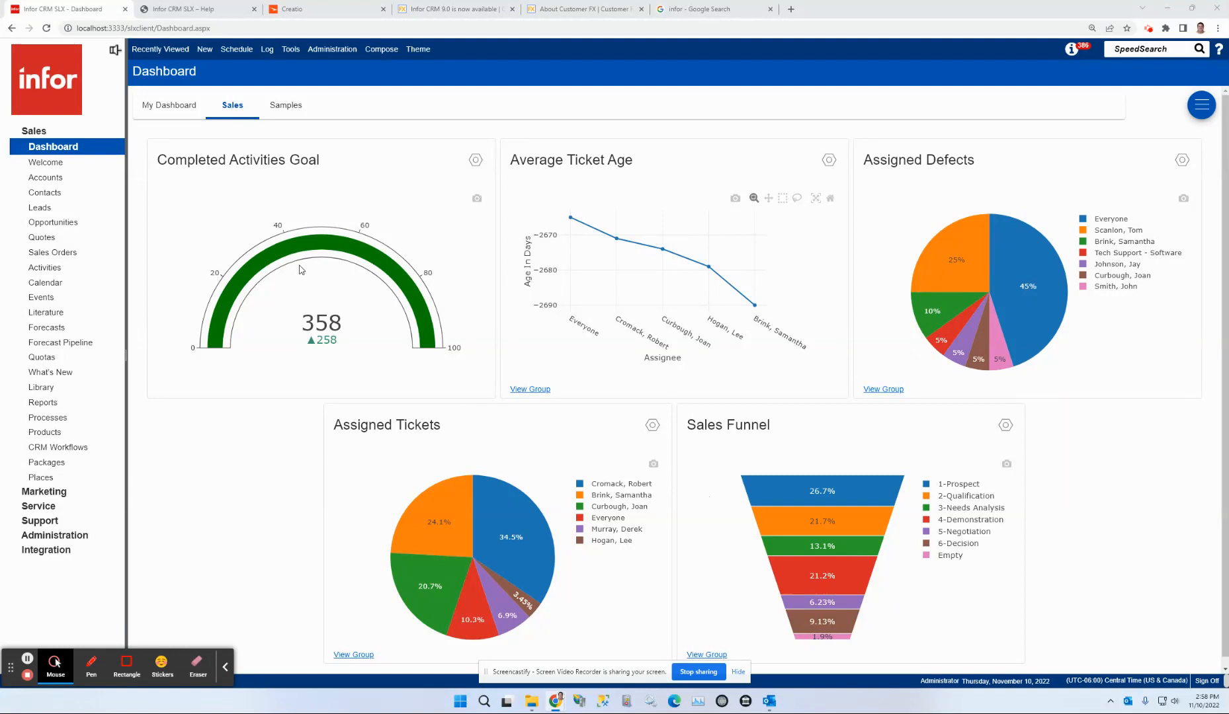
mouse_move(45, 75)
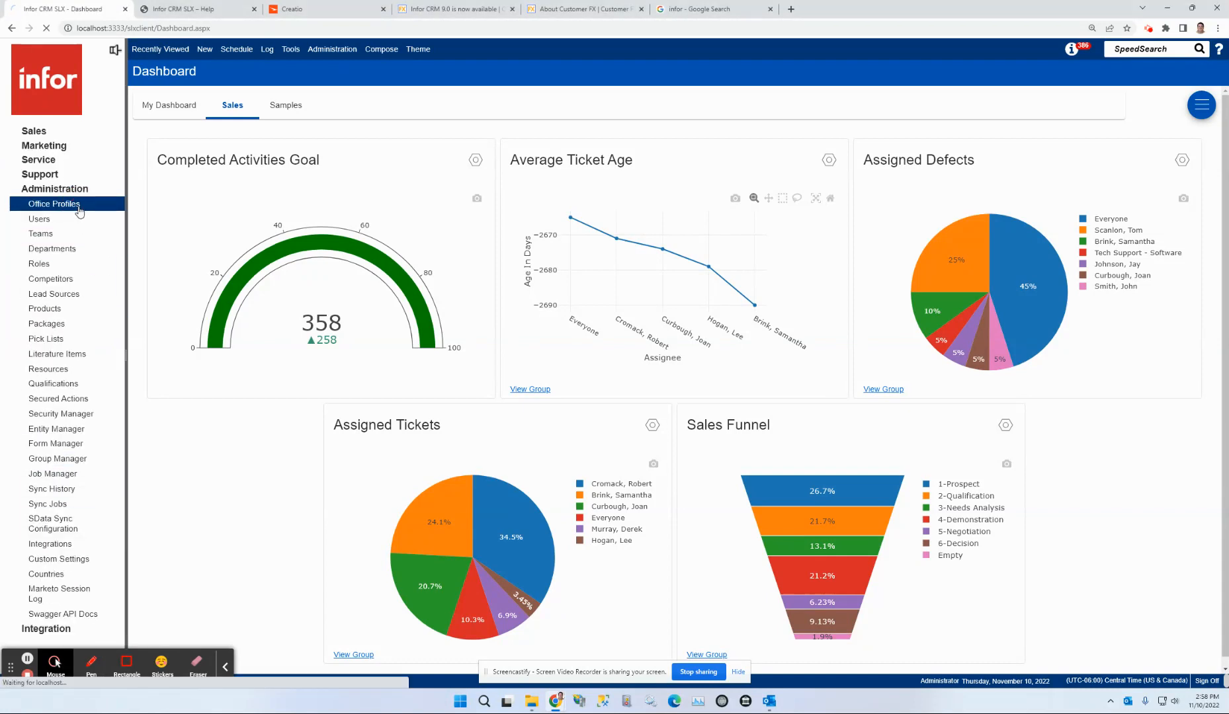
Open the Phoenix Computers, Inc. office profile and bring up the Pictures folder holding the logo images.
click(53, 204)
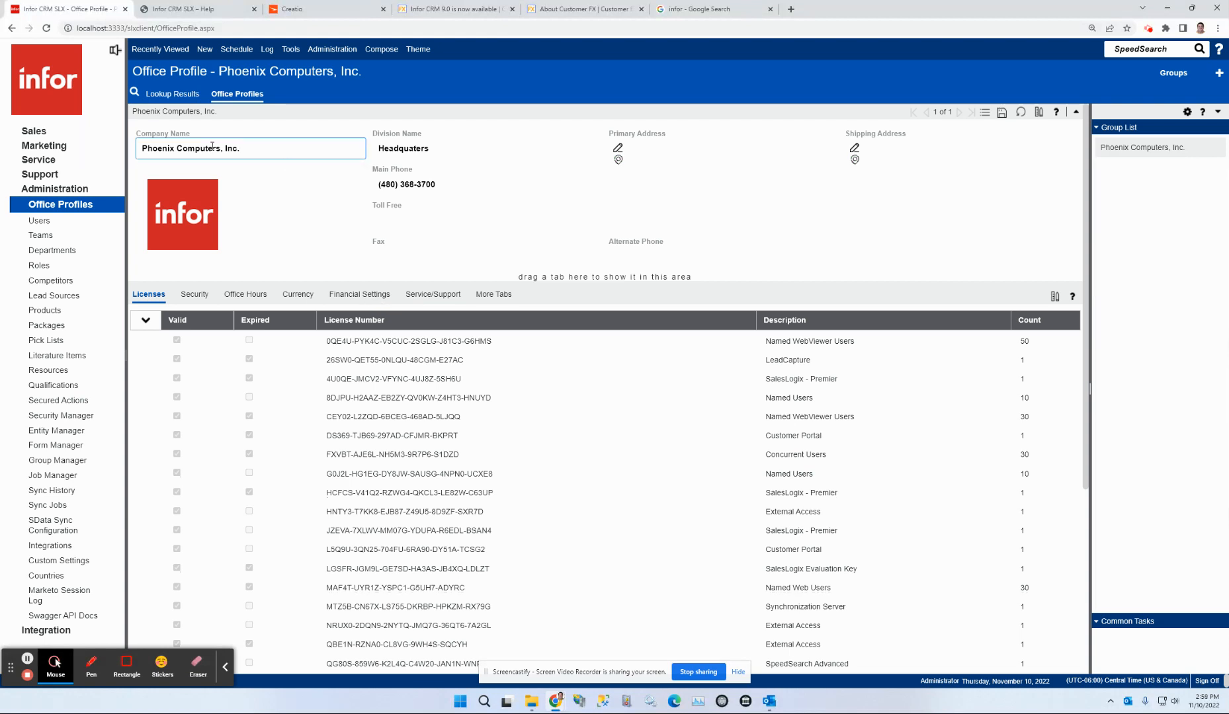
click(181, 214)
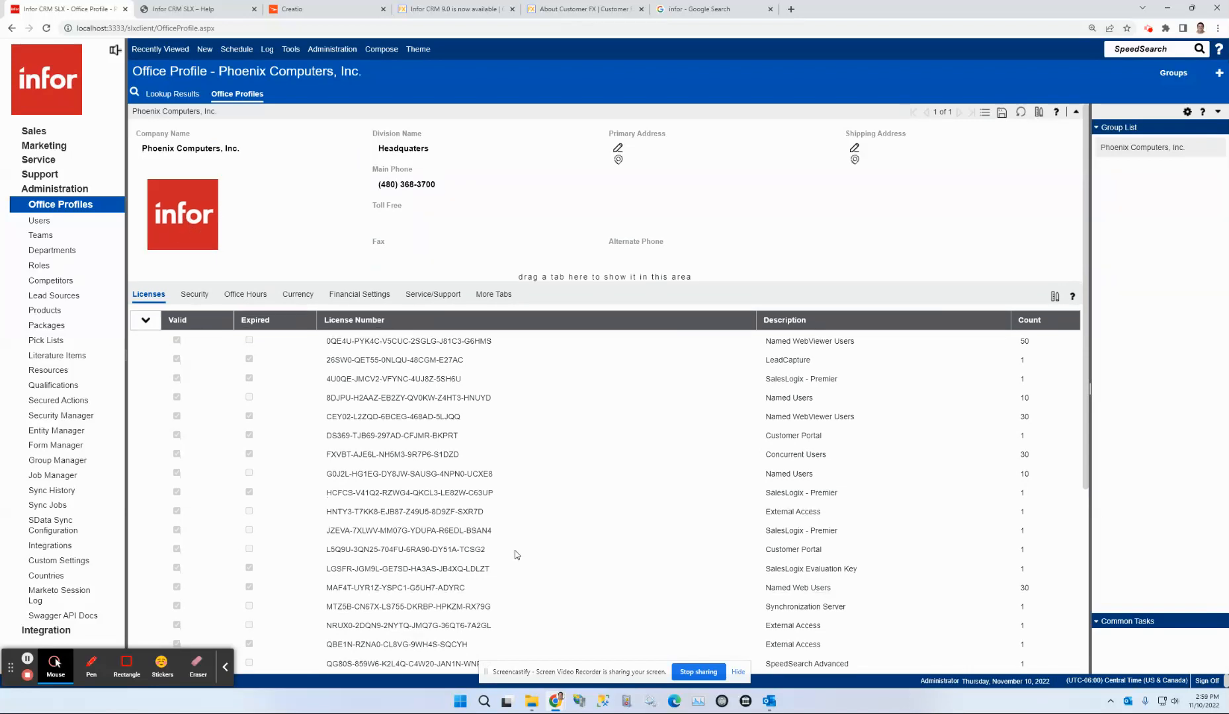
click(531, 703)
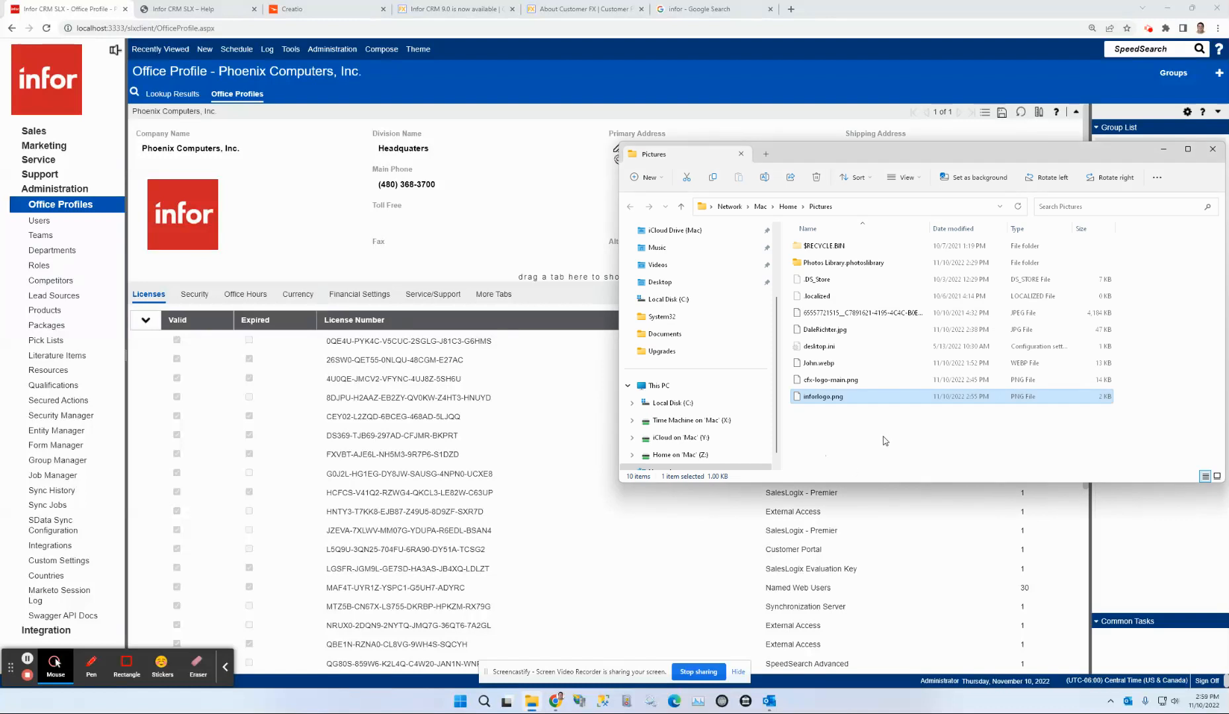
Drop cfx-logo-main.png onto the company image area so the profile shows the Customer FX logo.
click(828, 379)
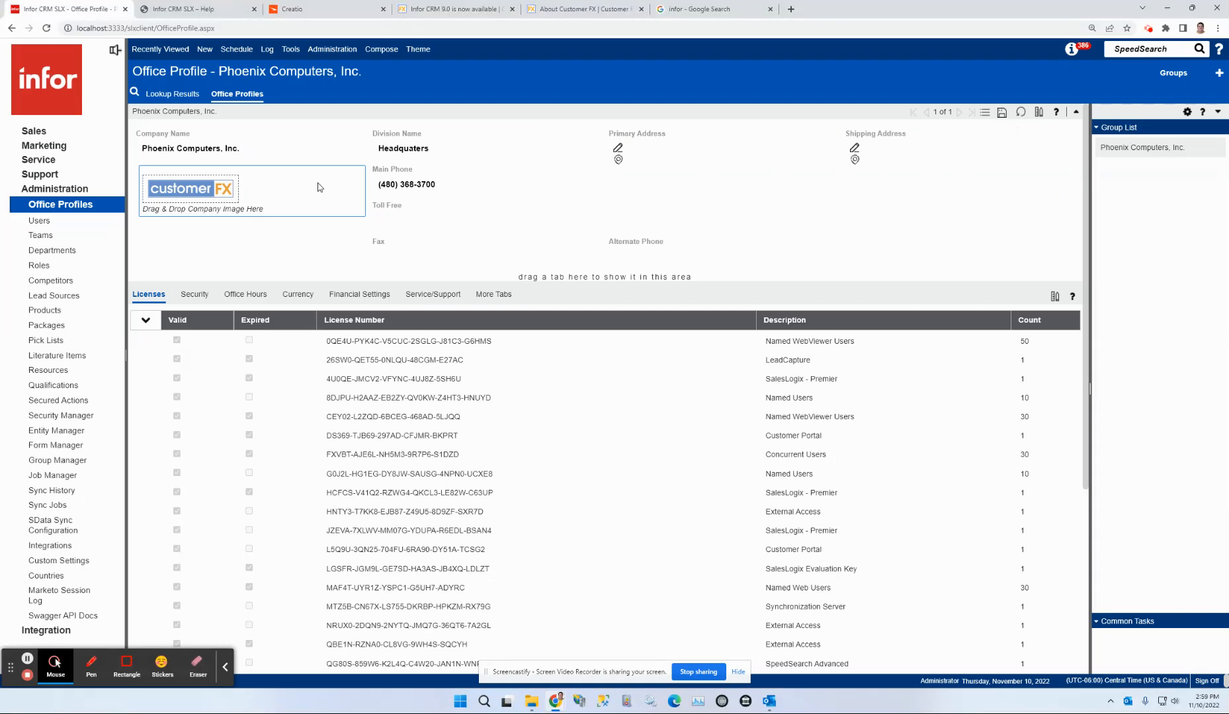
Reload the web client and head to Sales > Welcome so the navigation shows the Customer FX logo.
click(47, 28)
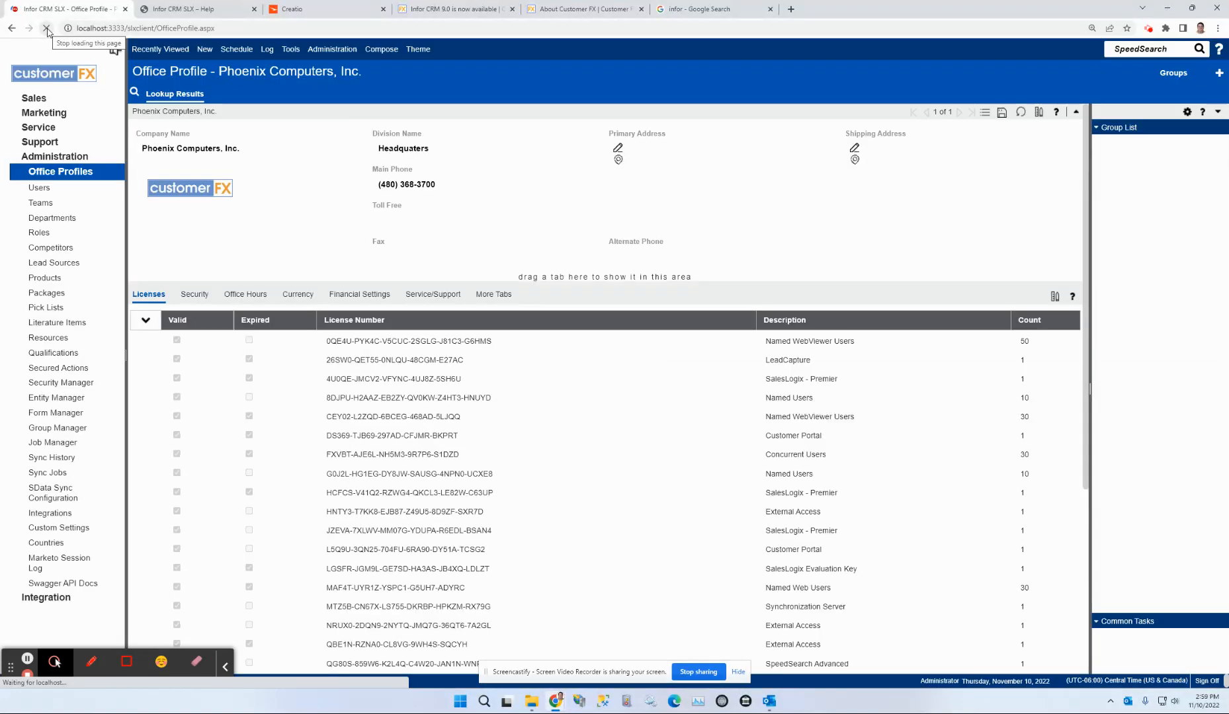
click(33, 97)
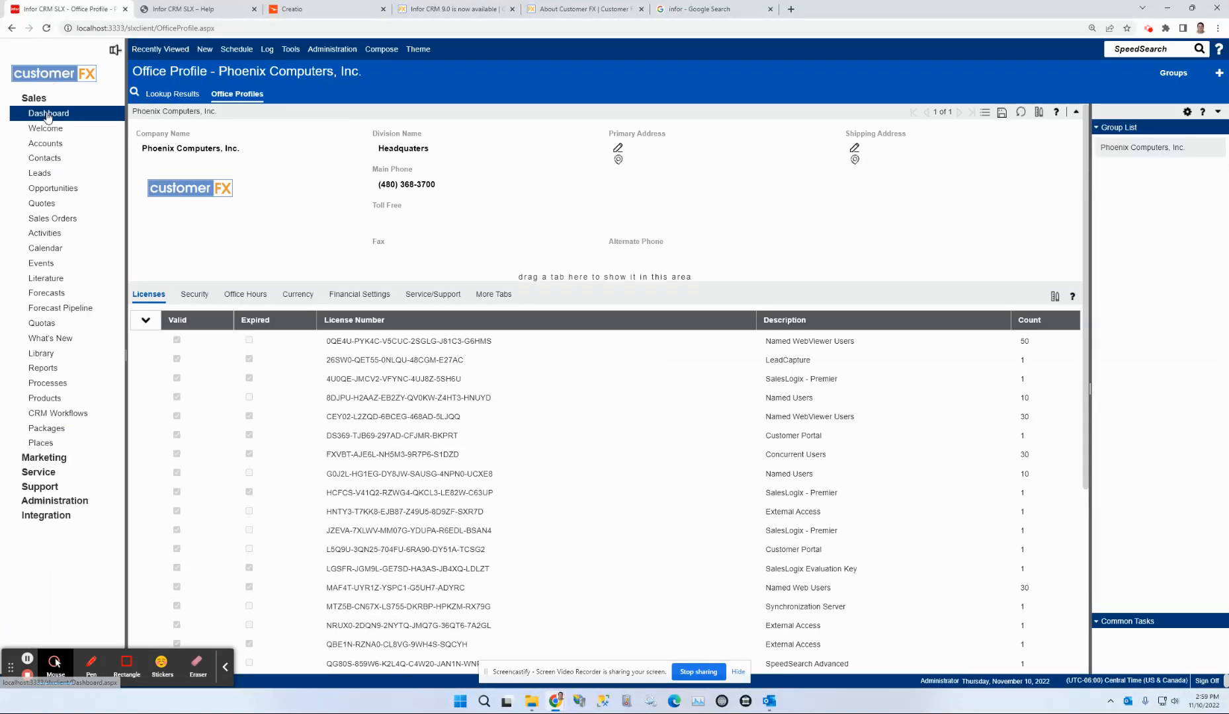
click(45, 128)
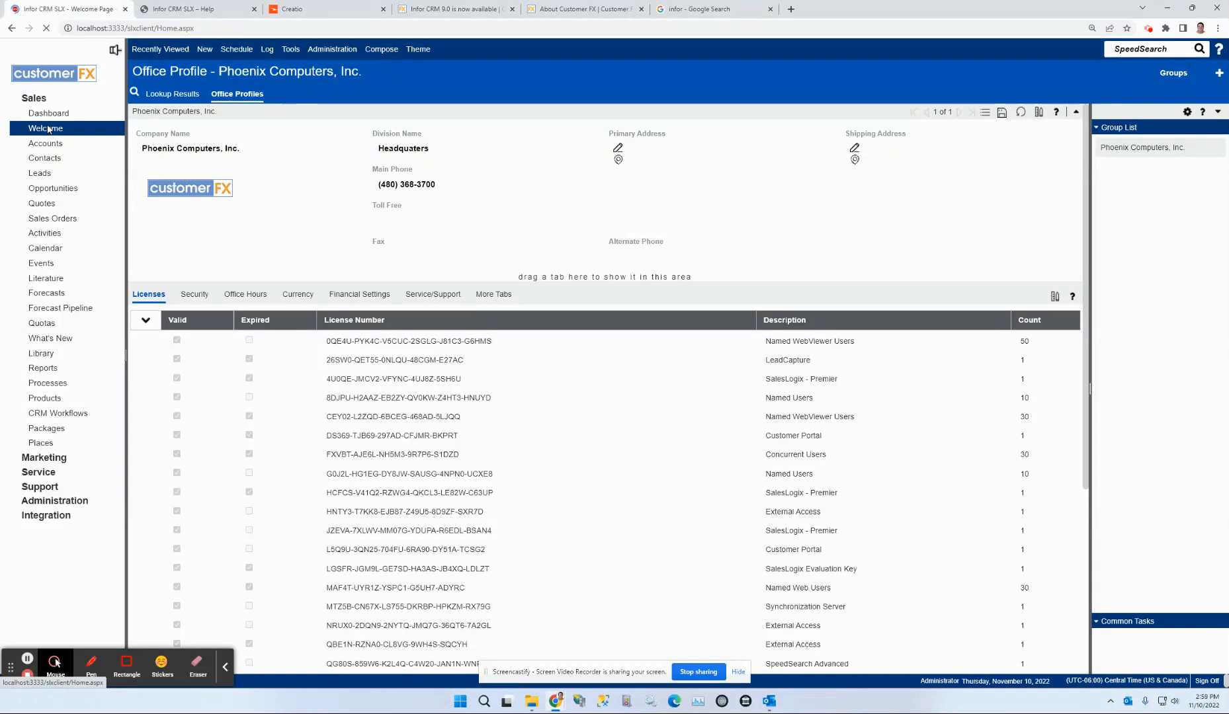
Load the Welcome page, still branded with the Customer FX logo at the top of navigation.
click(45, 128)
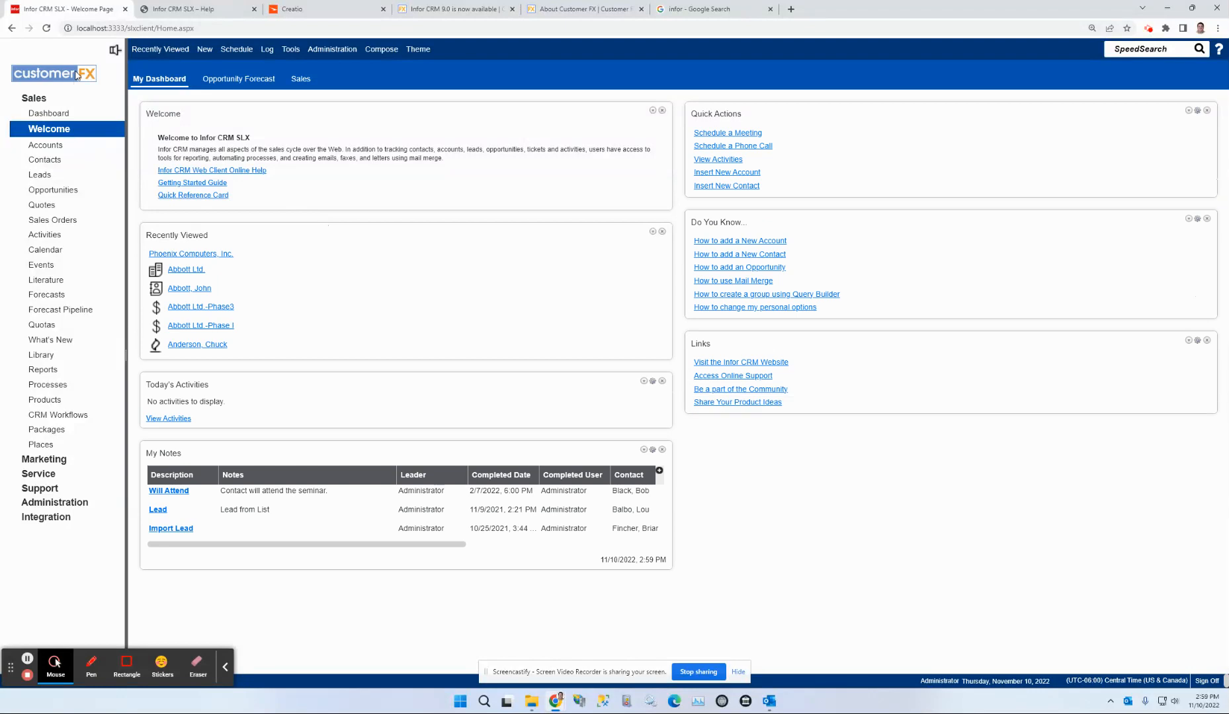
mouse_move(461, 559)
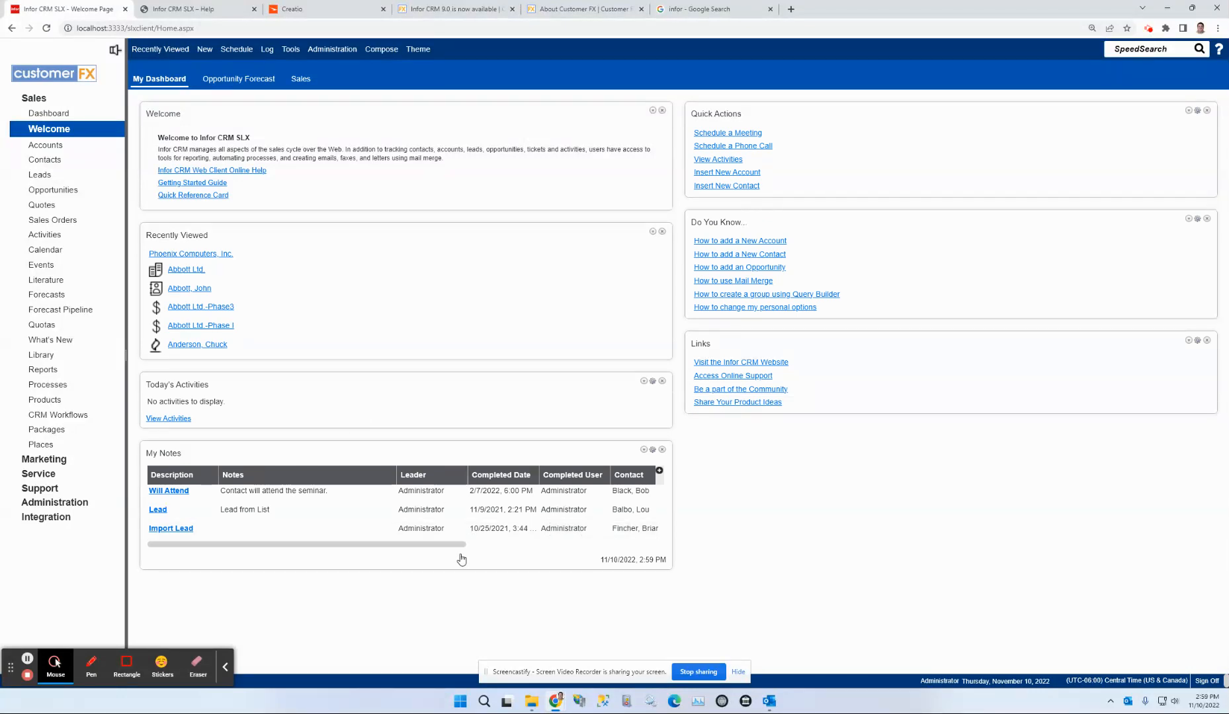
mouse_move(362, 599)
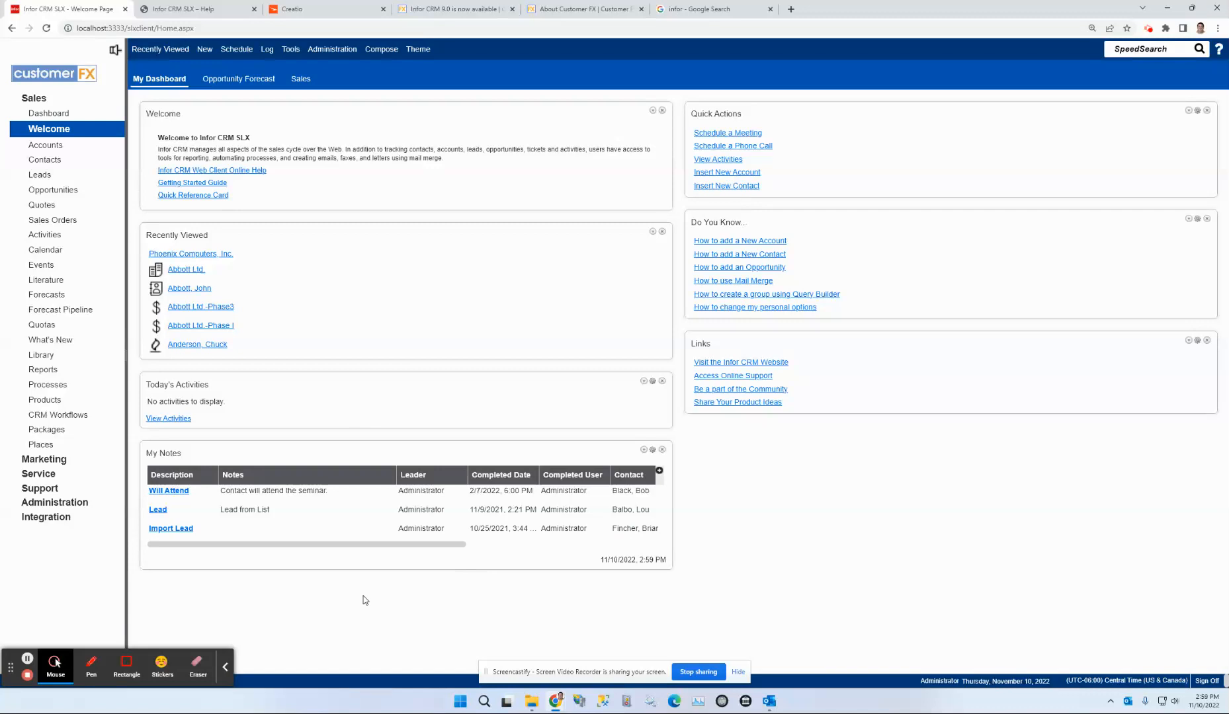